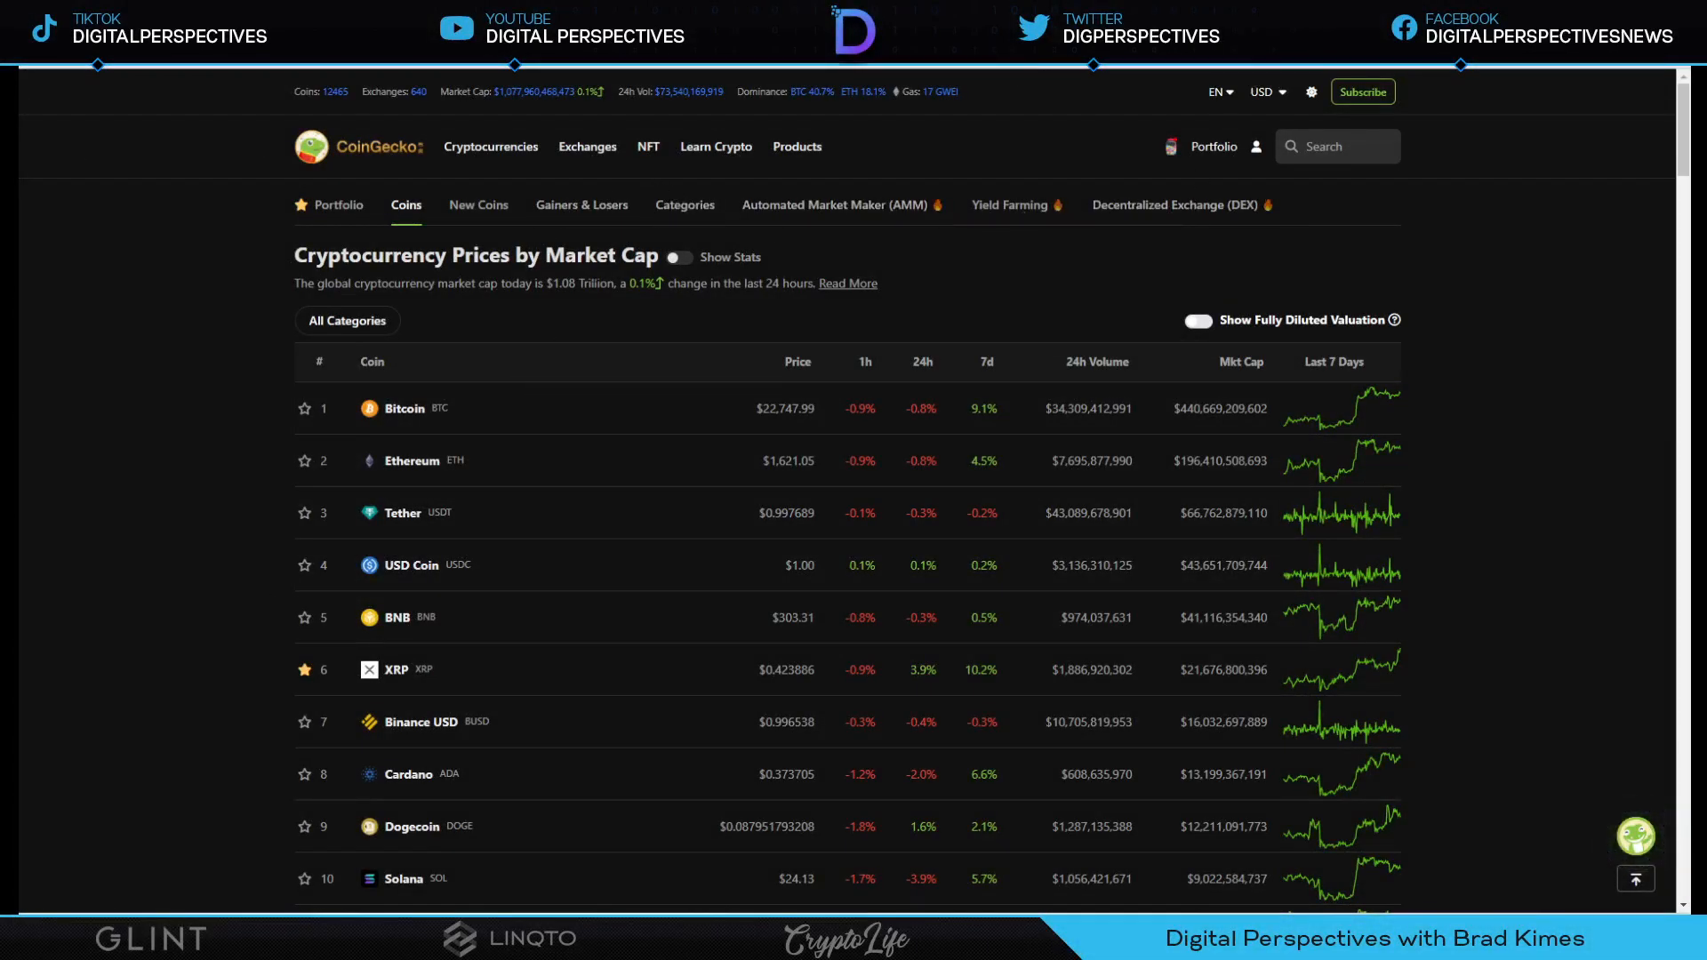
mouse_move(574, 317)
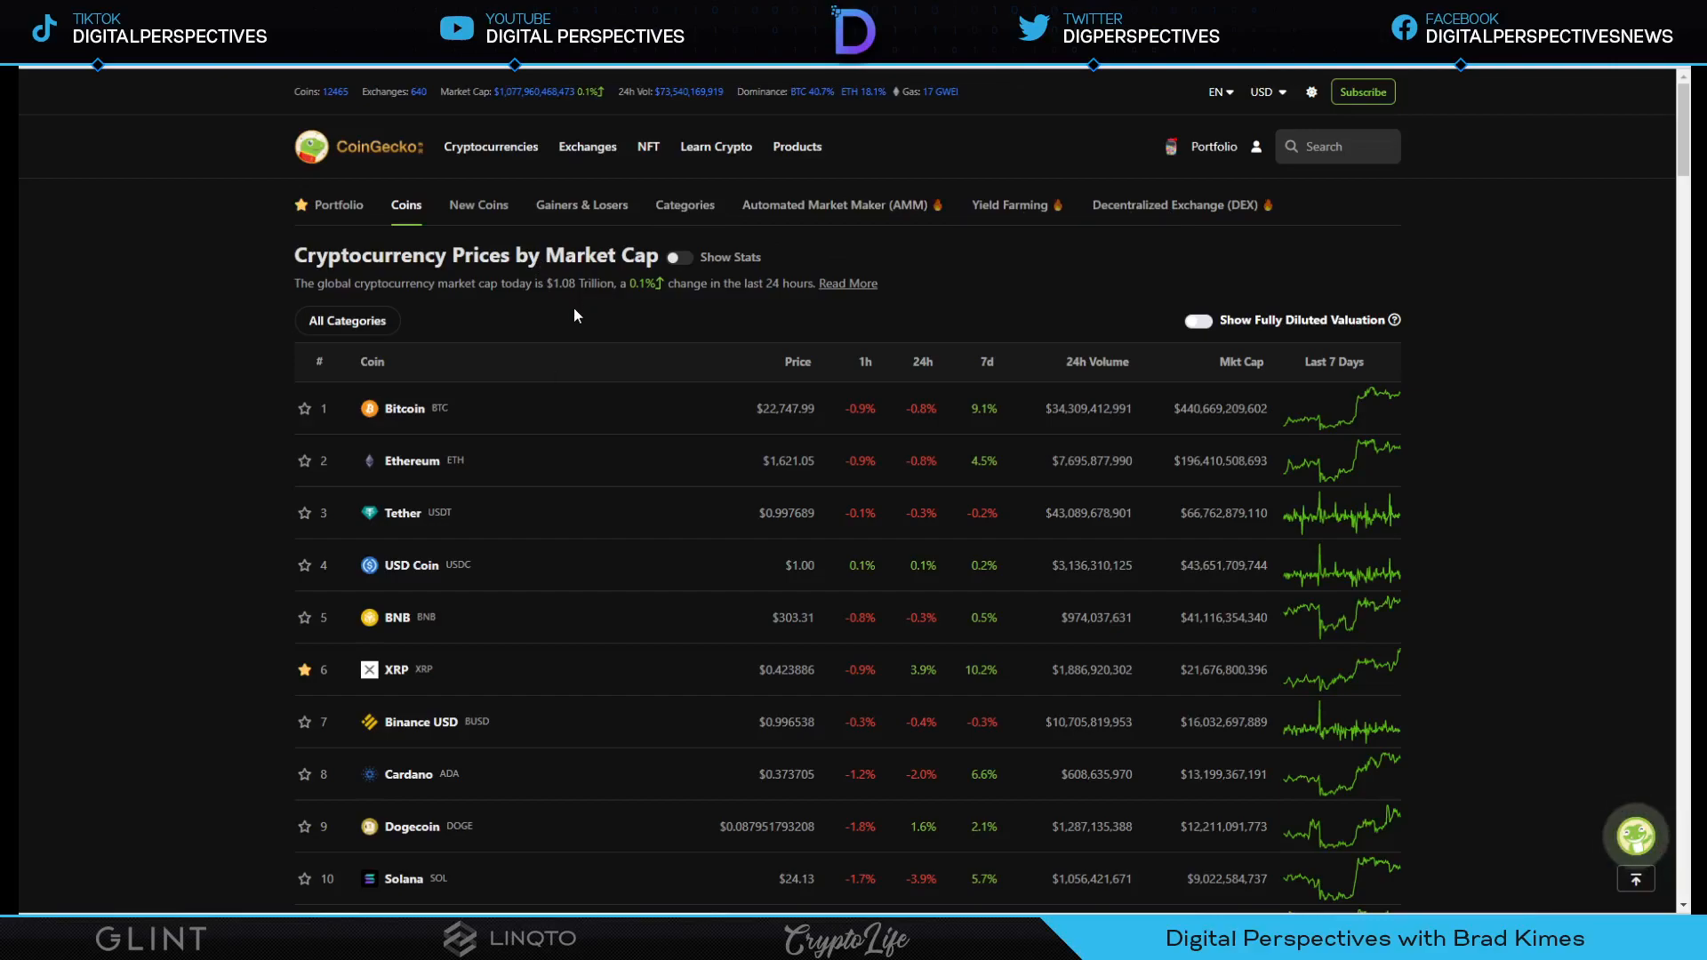
mouse_move(591, 323)
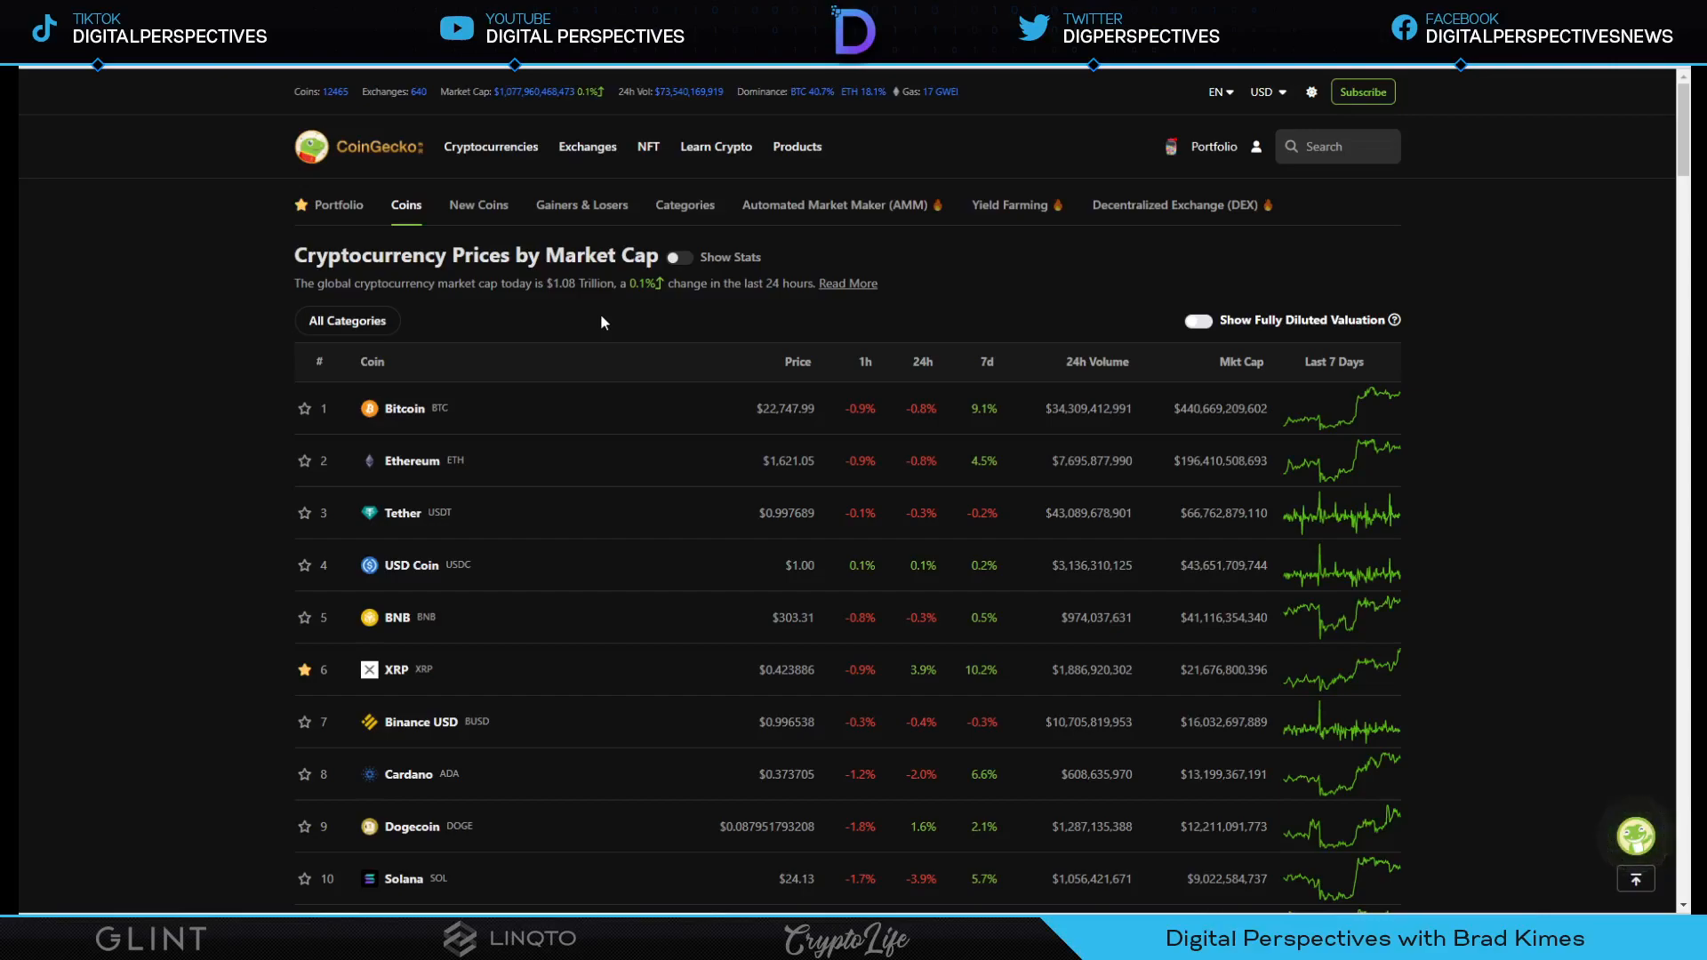
mouse_move(606, 323)
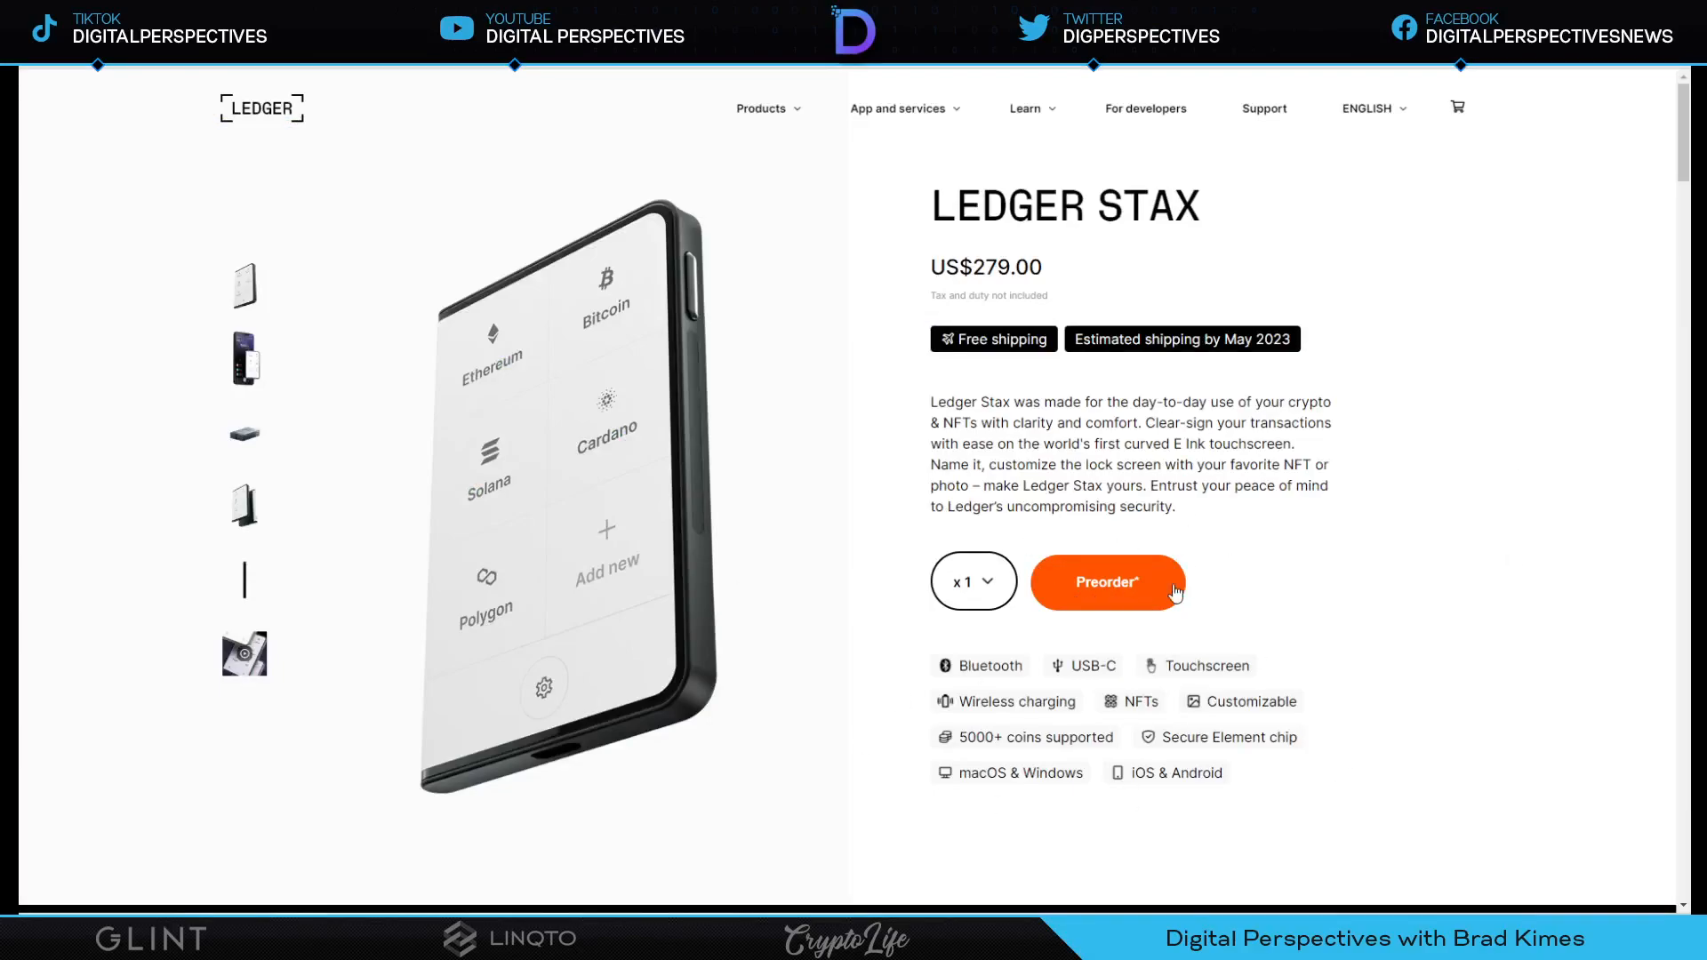
mouse_move(304, 555)
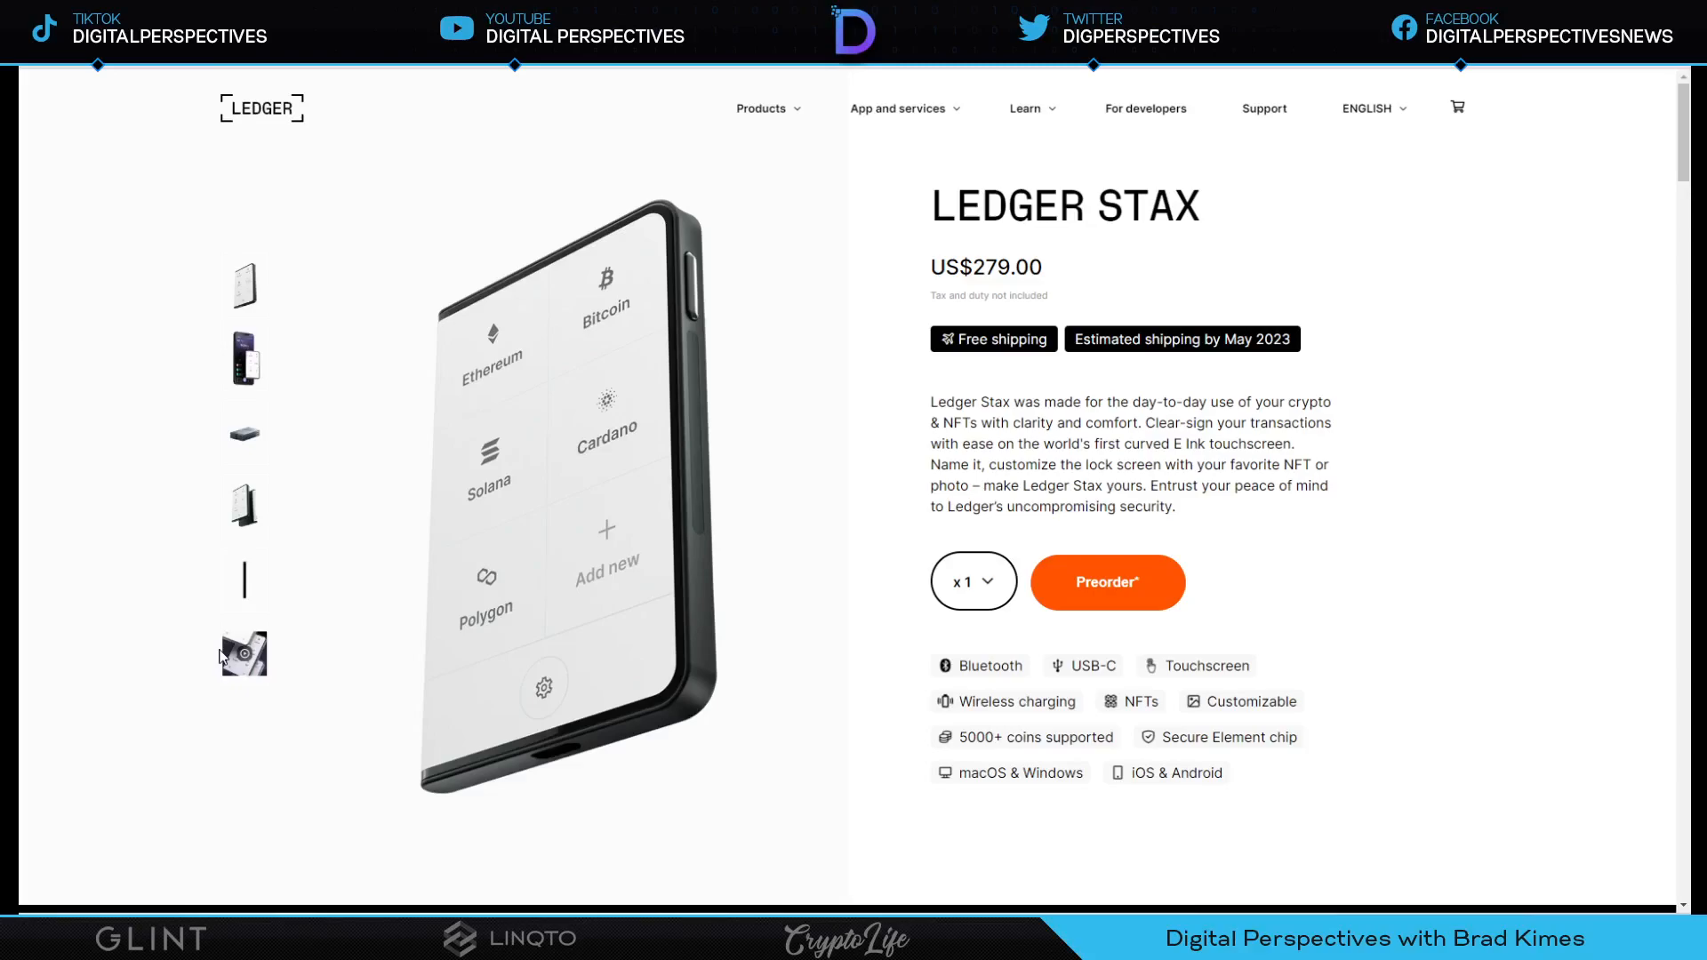
mouse_move(220, 656)
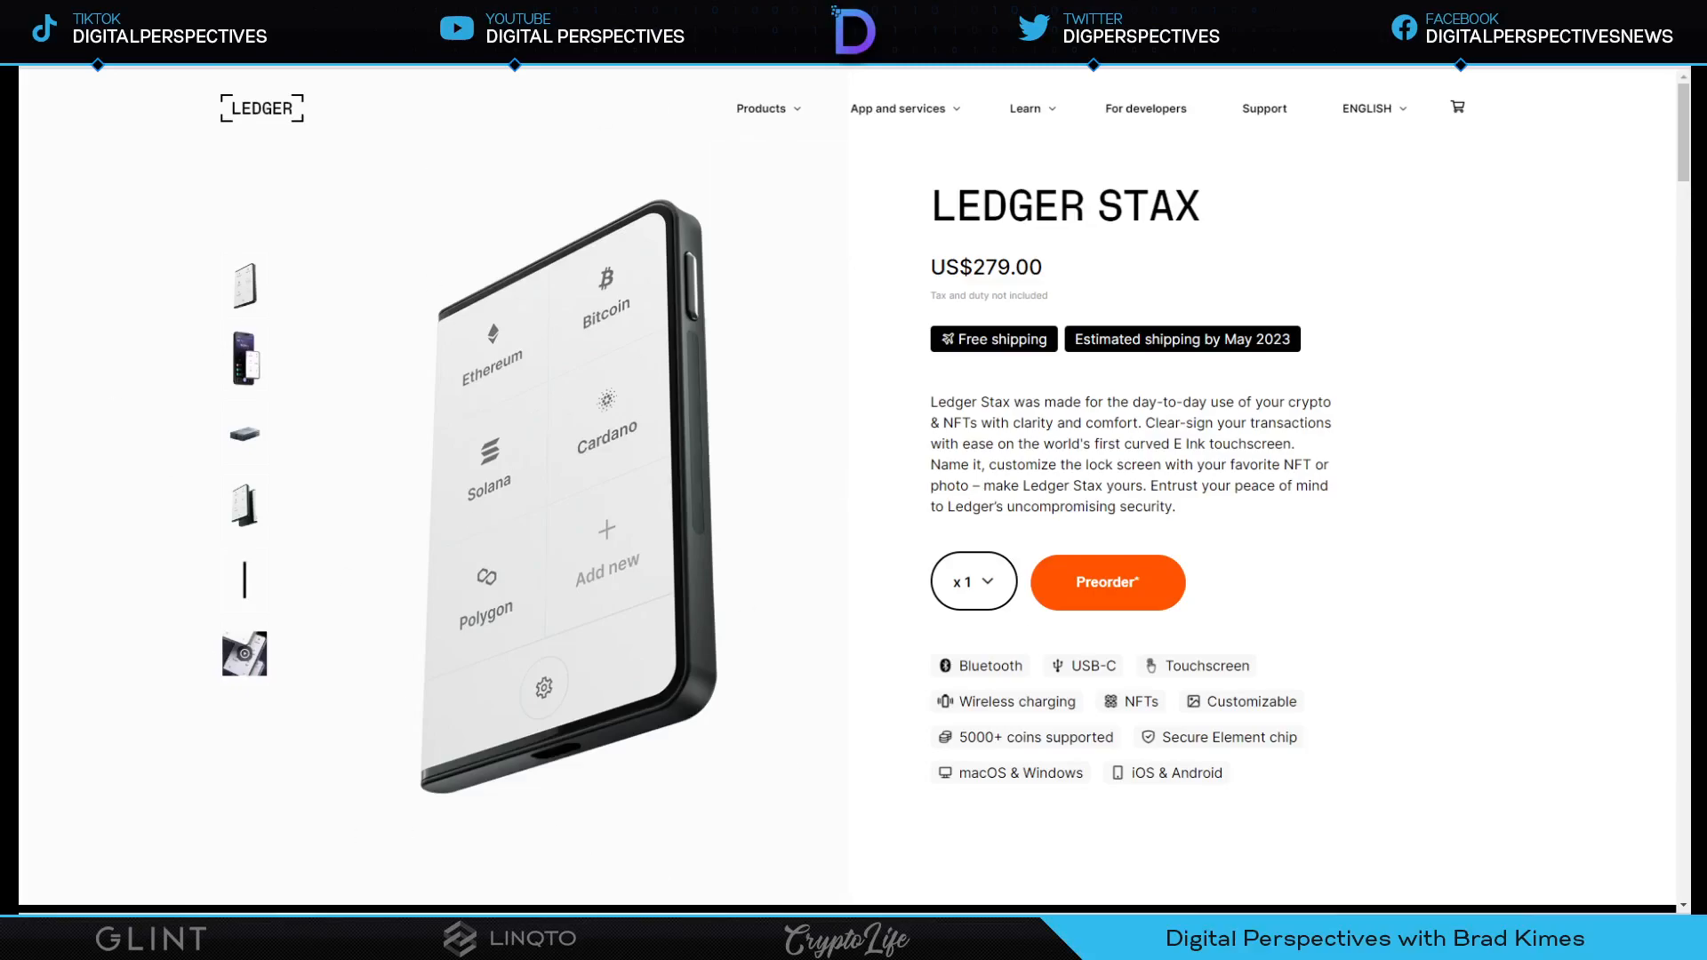
mouse_move(574, 468)
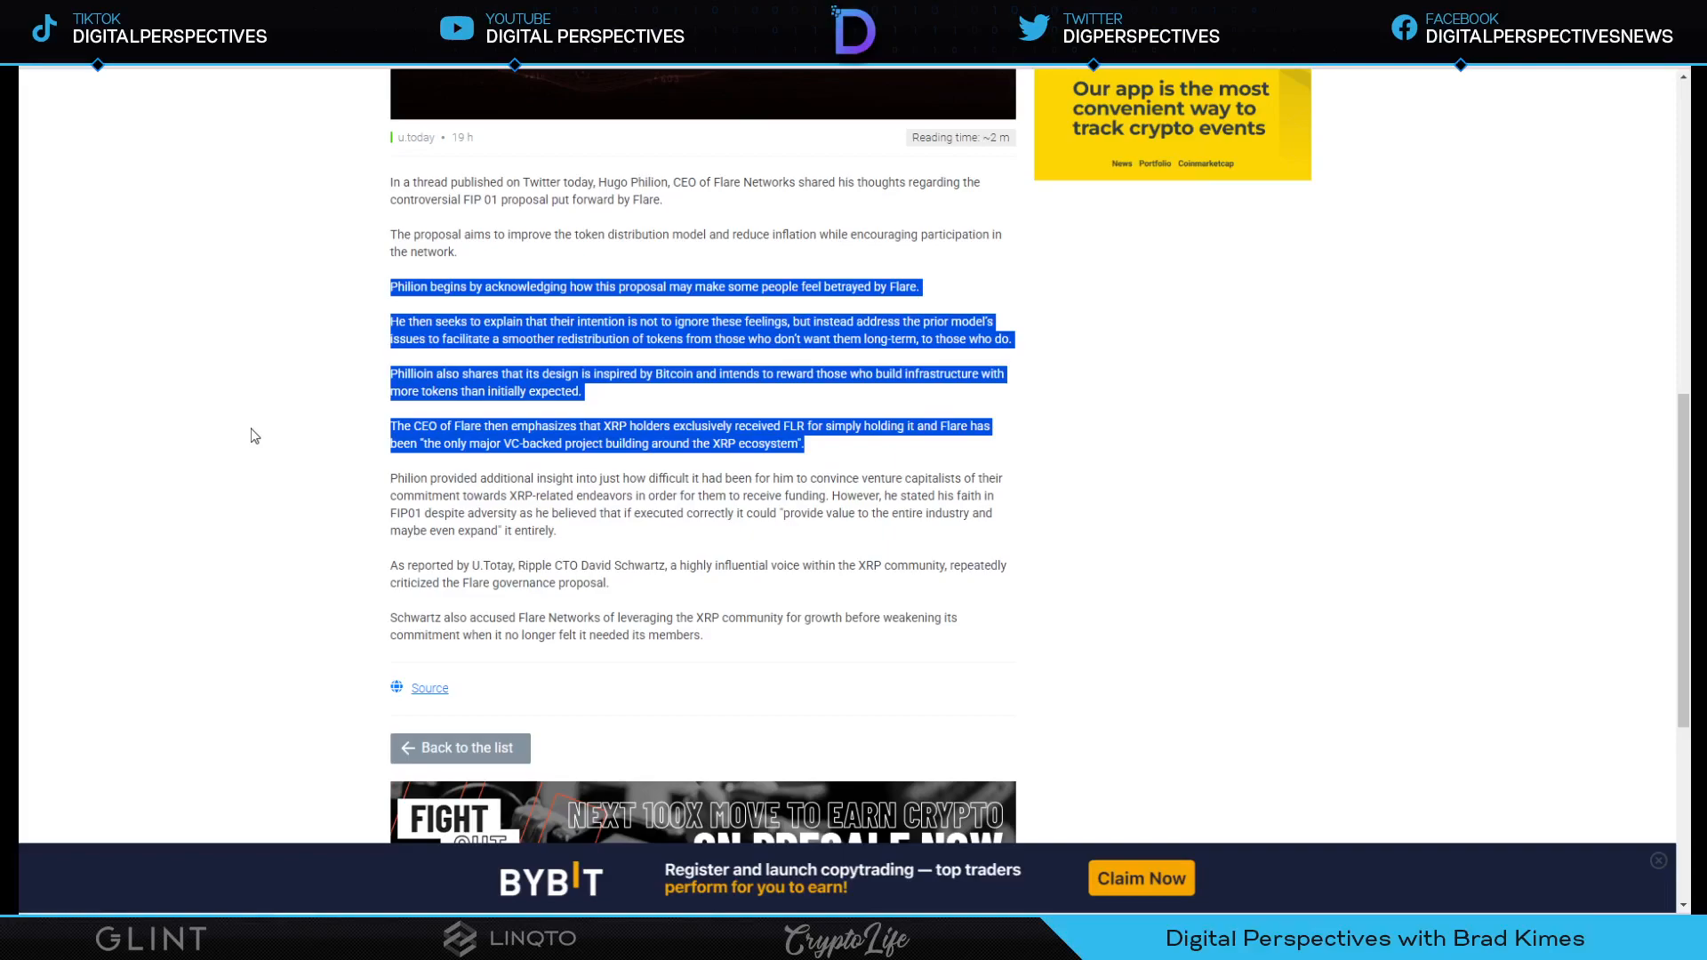
mouse_move(215, 71)
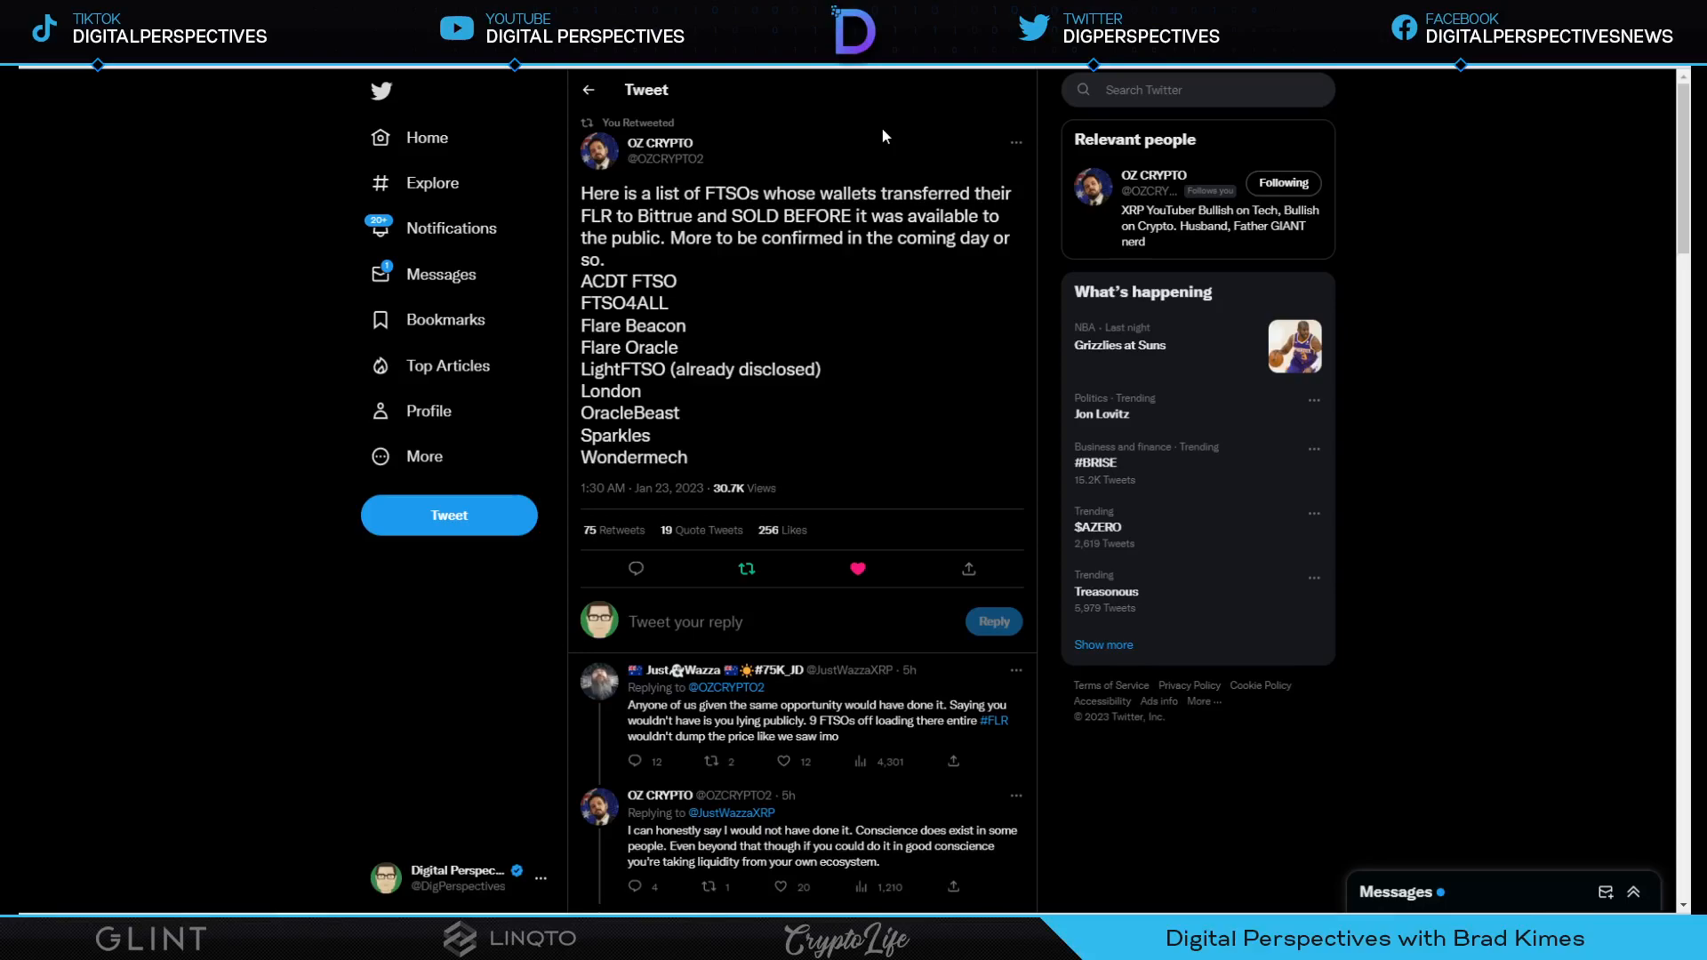
mouse_move(779, 397)
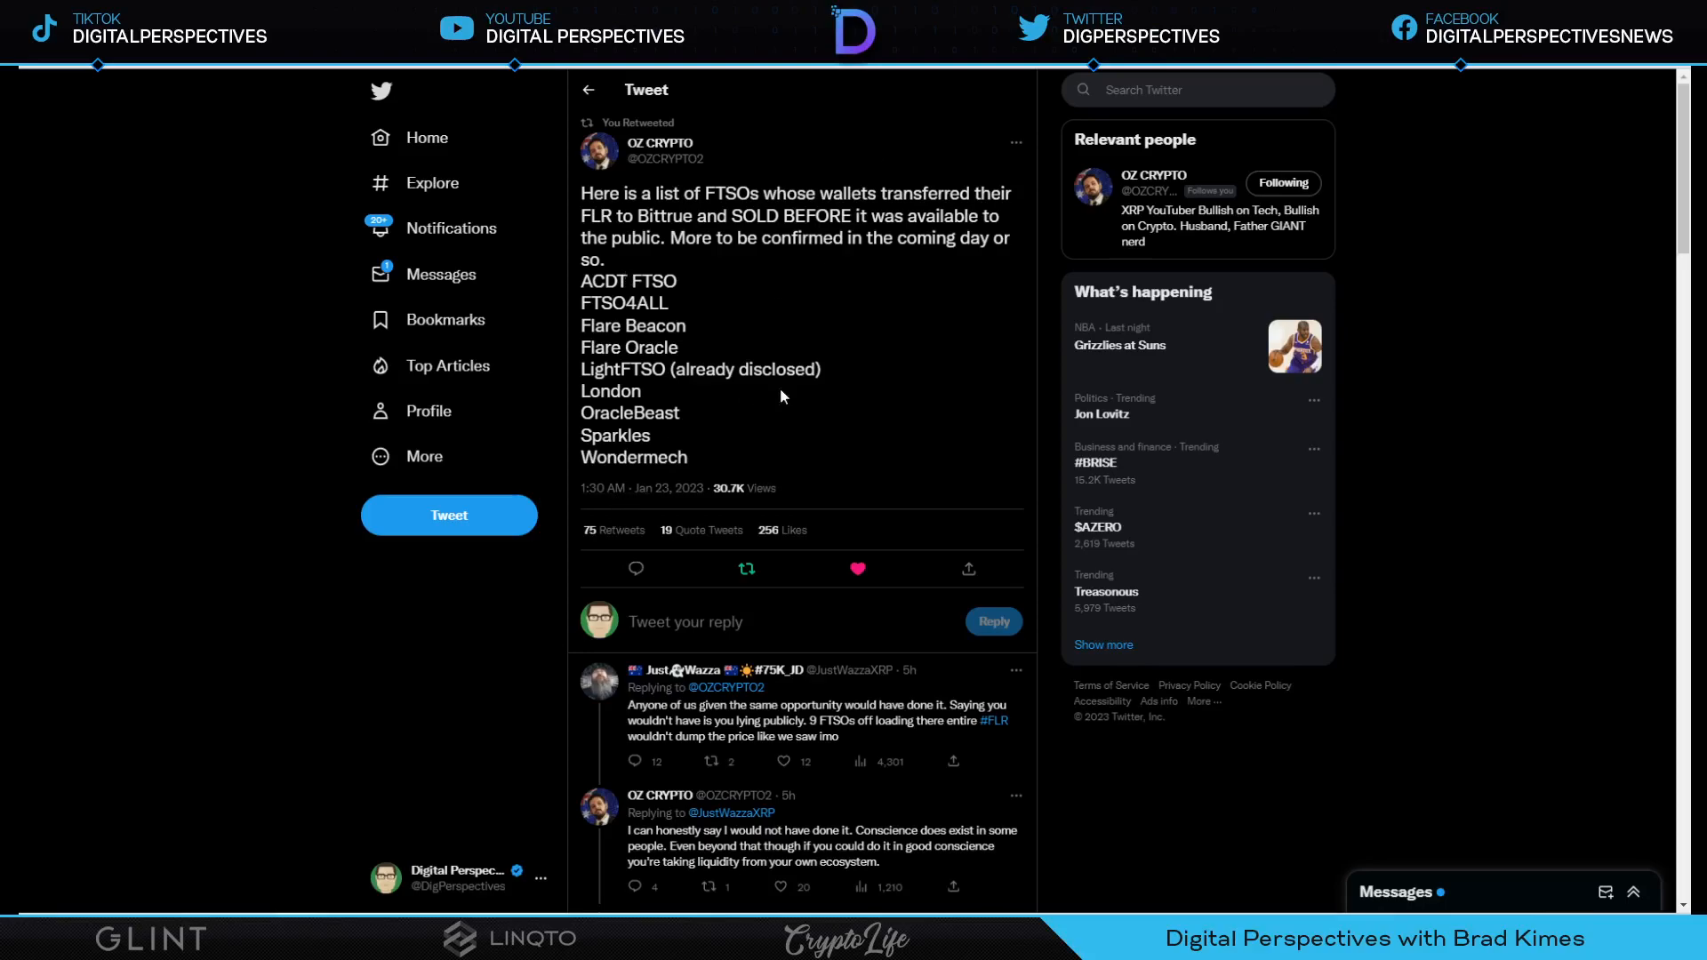
mouse_move(836, 387)
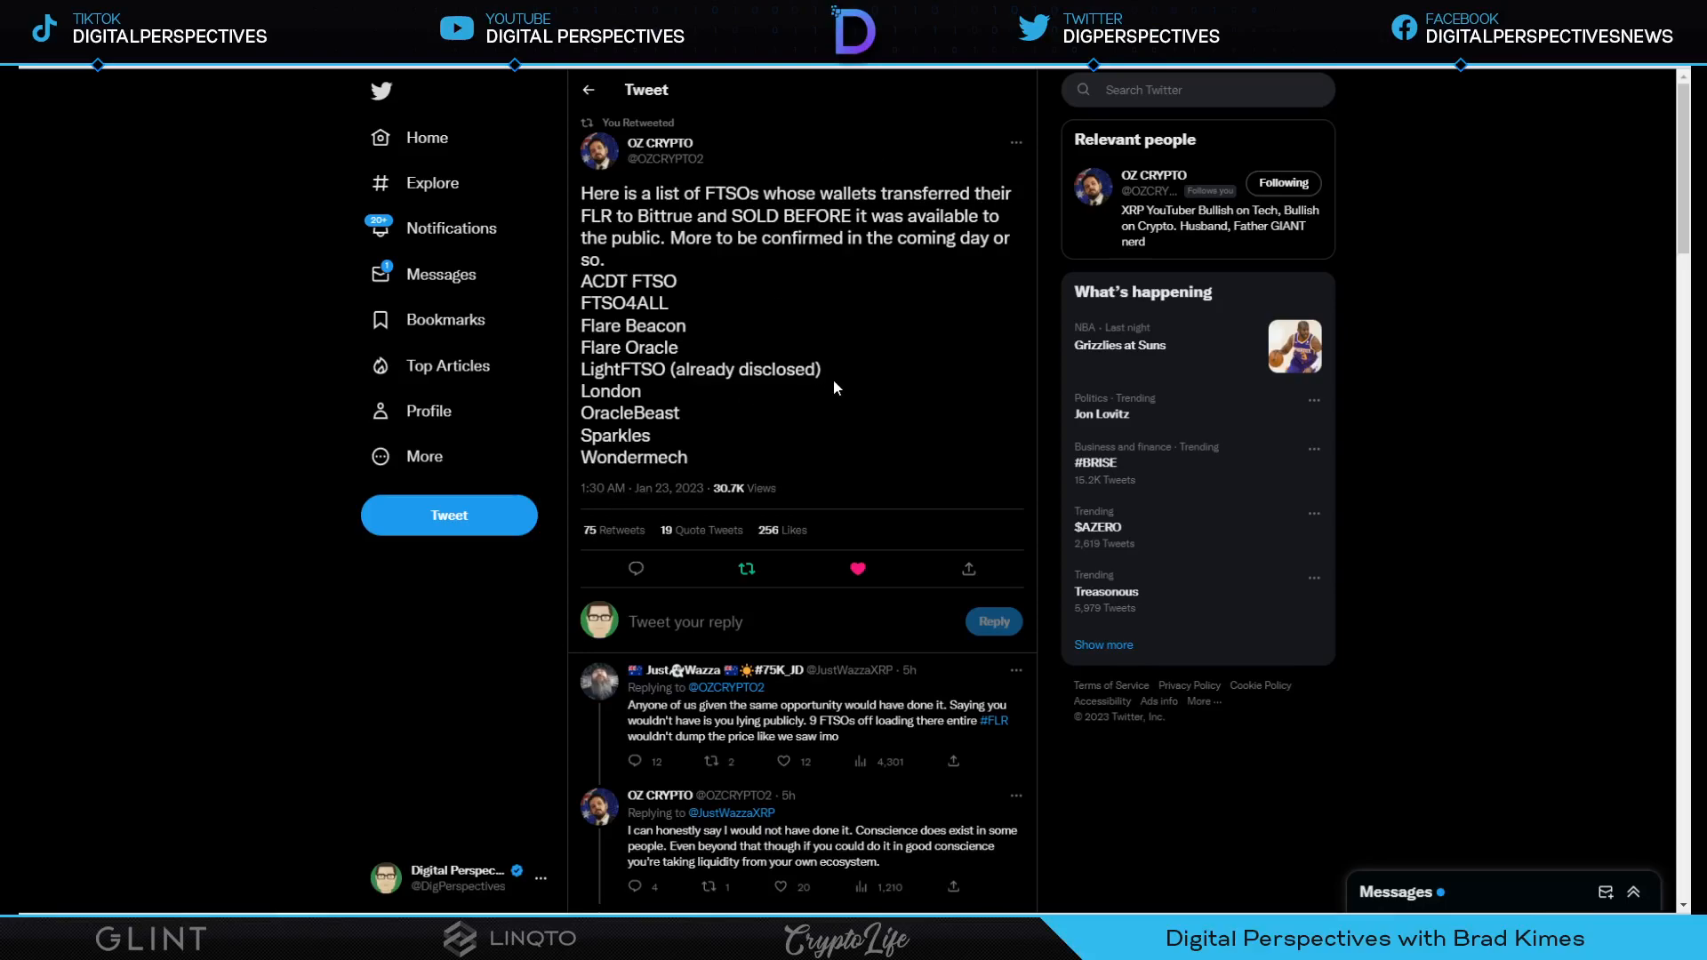
mouse_move(838, 308)
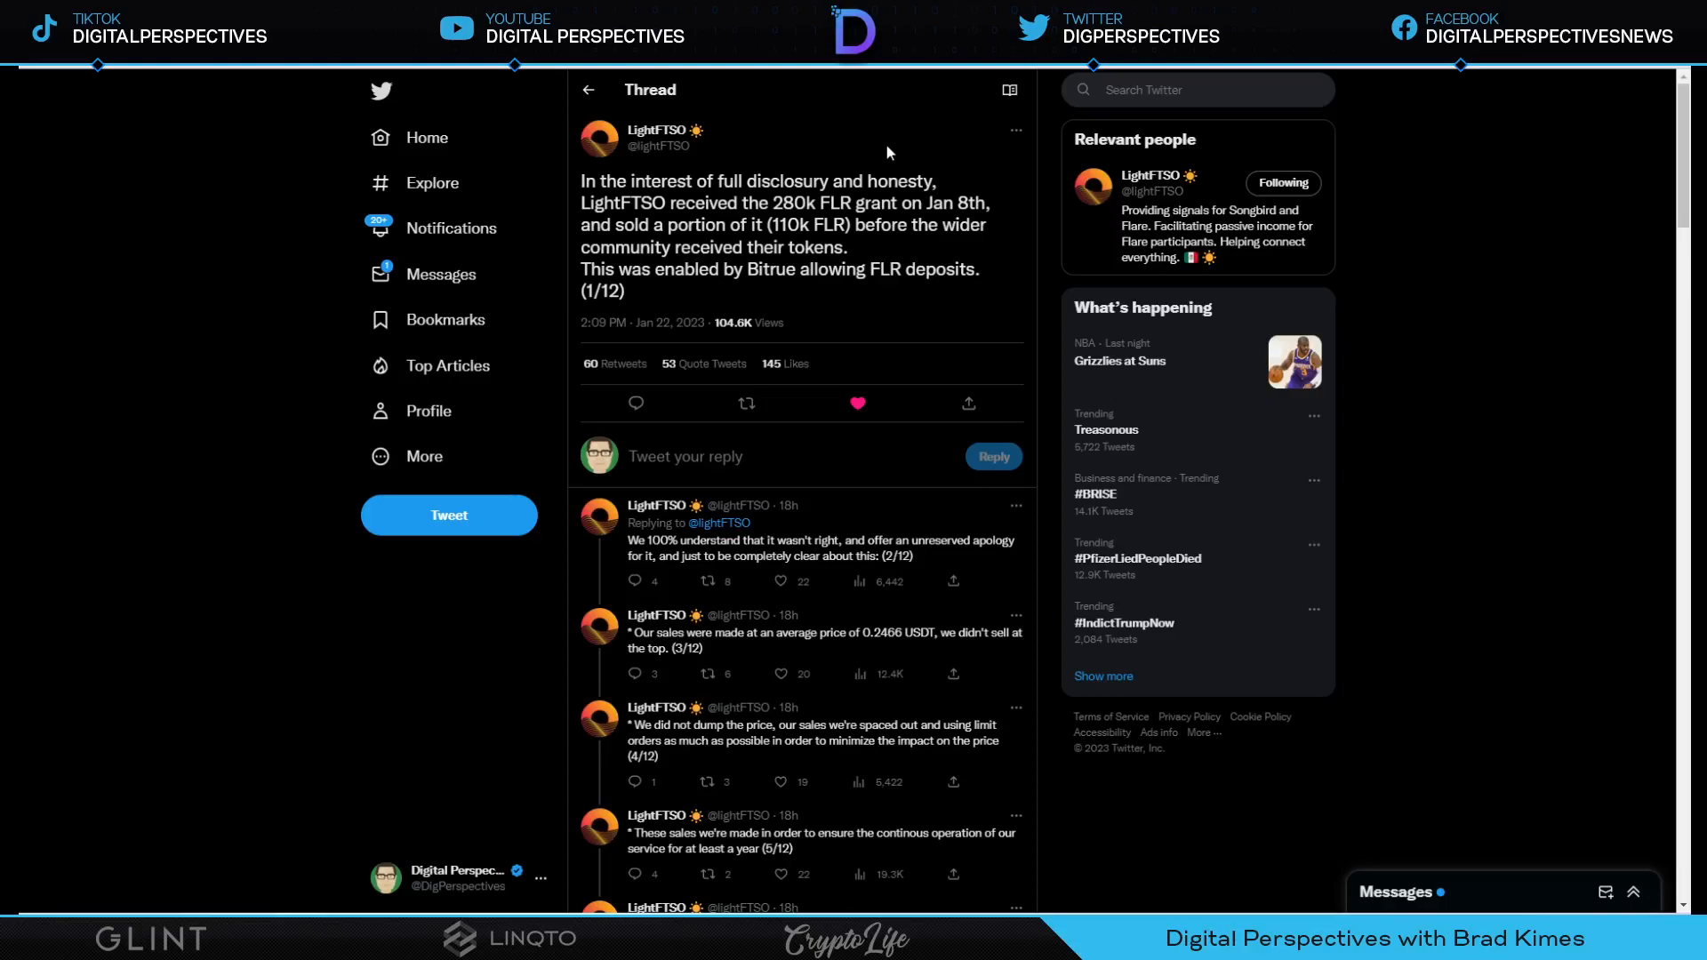
scroll(down, 3)
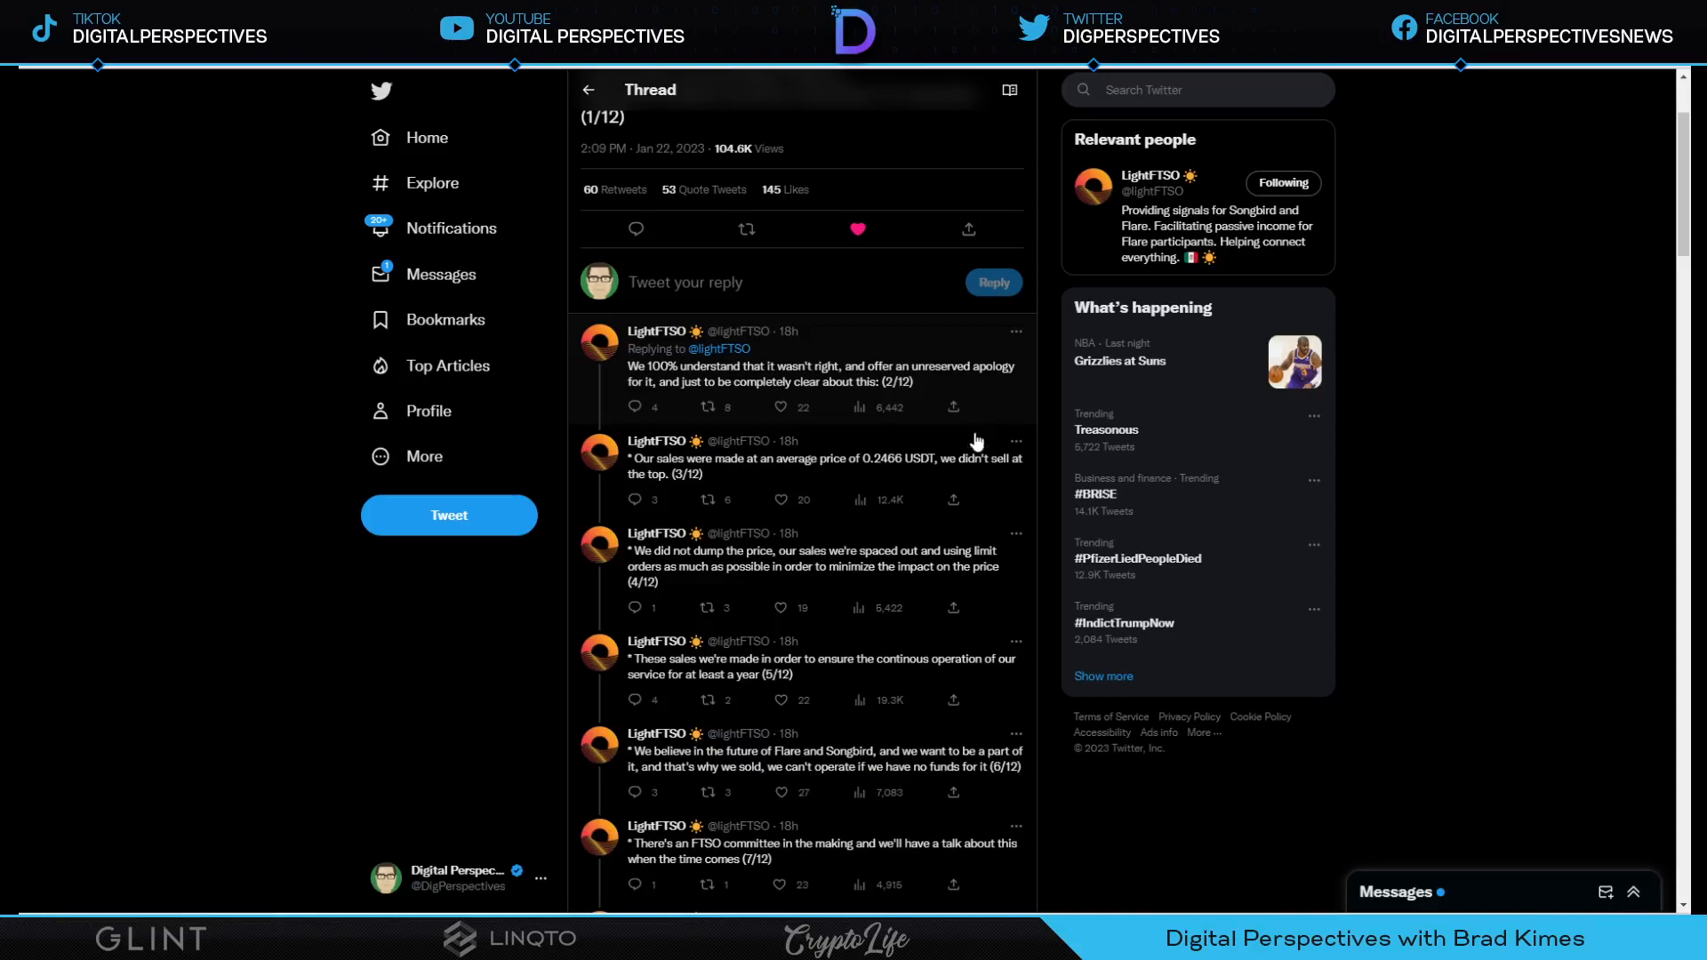
scroll(down, 3)
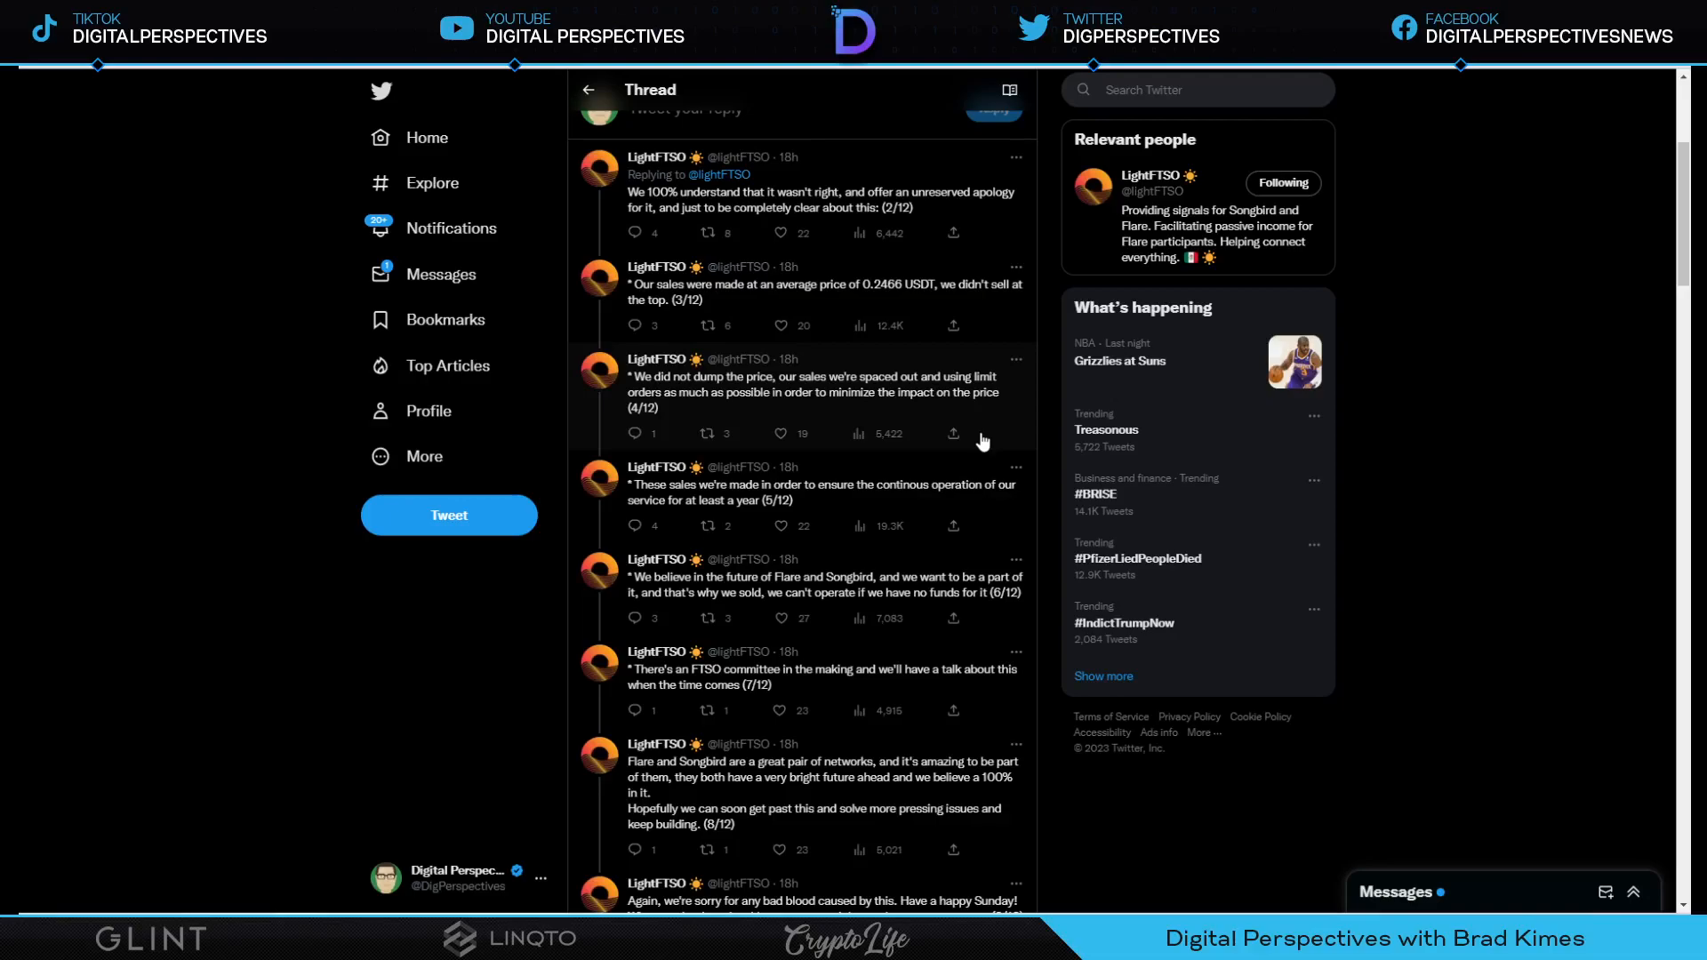
scroll(down, 3)
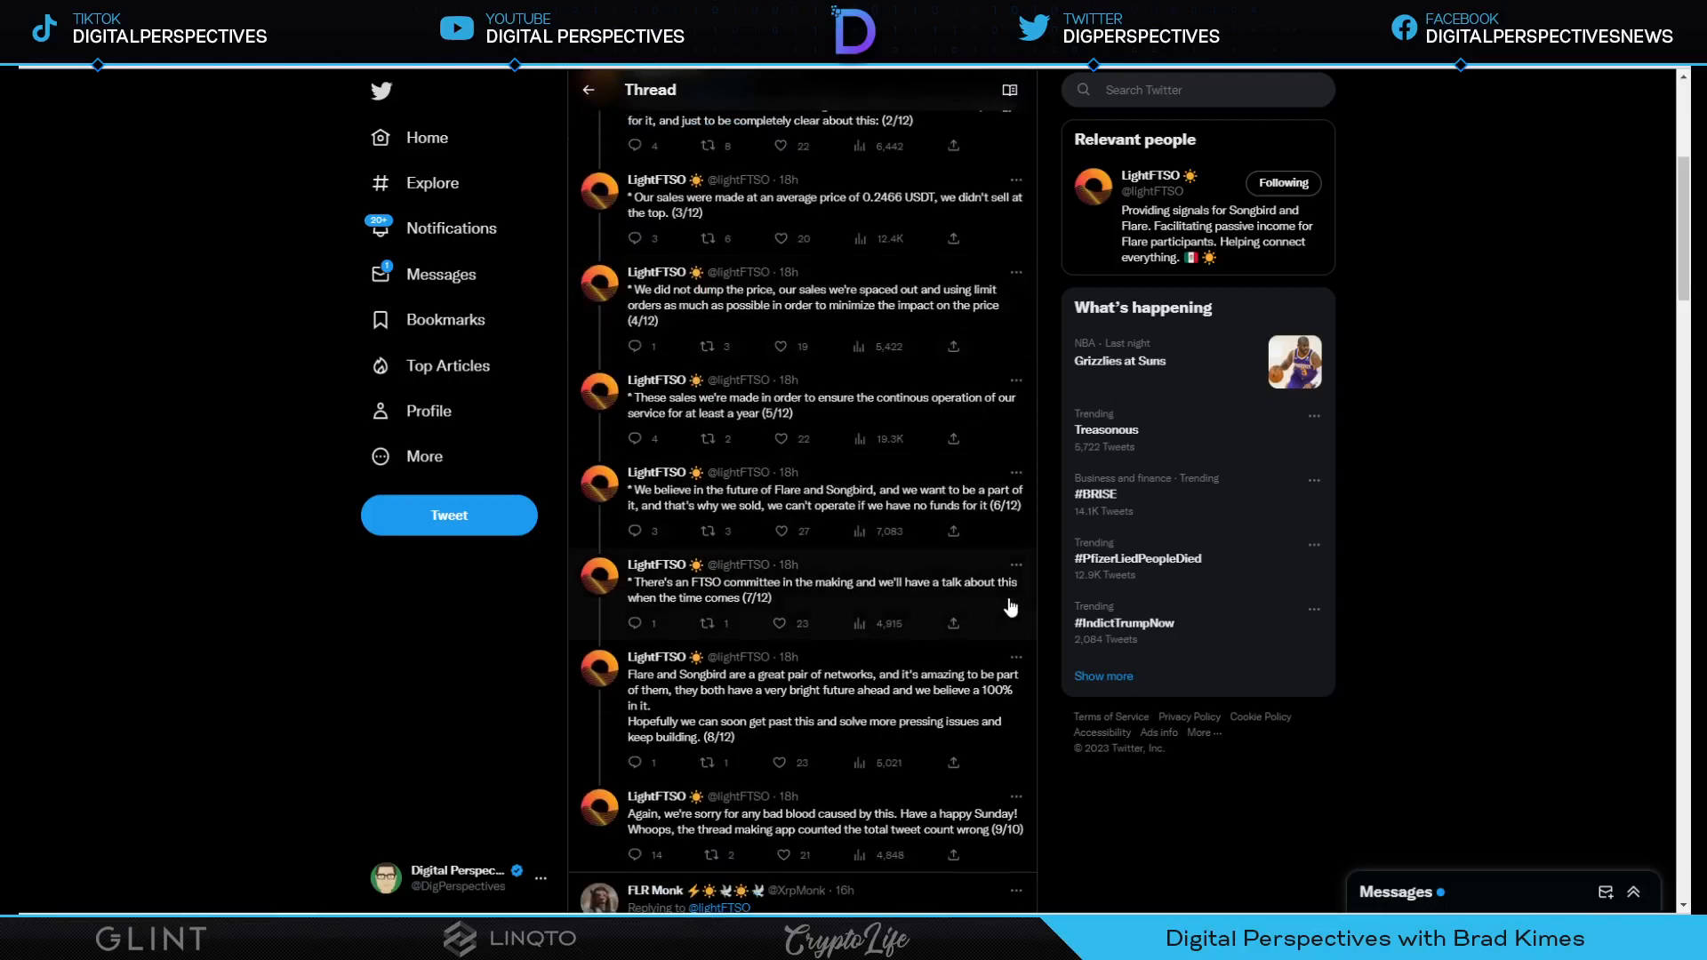
scroll(down, 3)
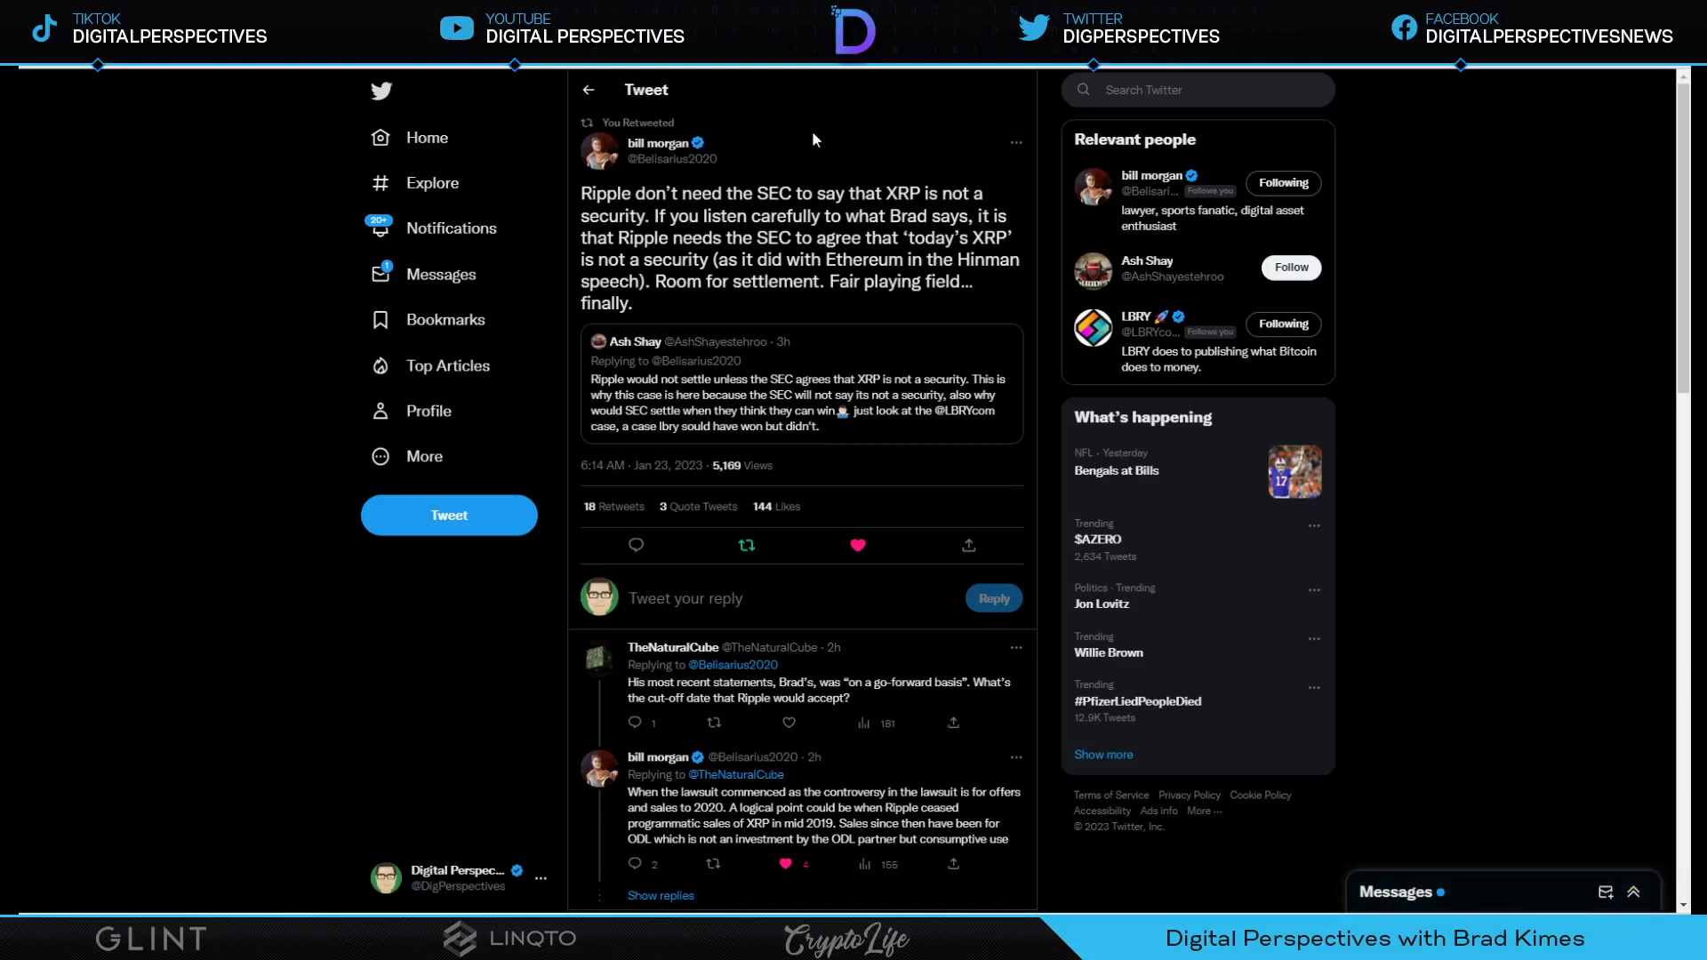
mouse_move(912, 467)
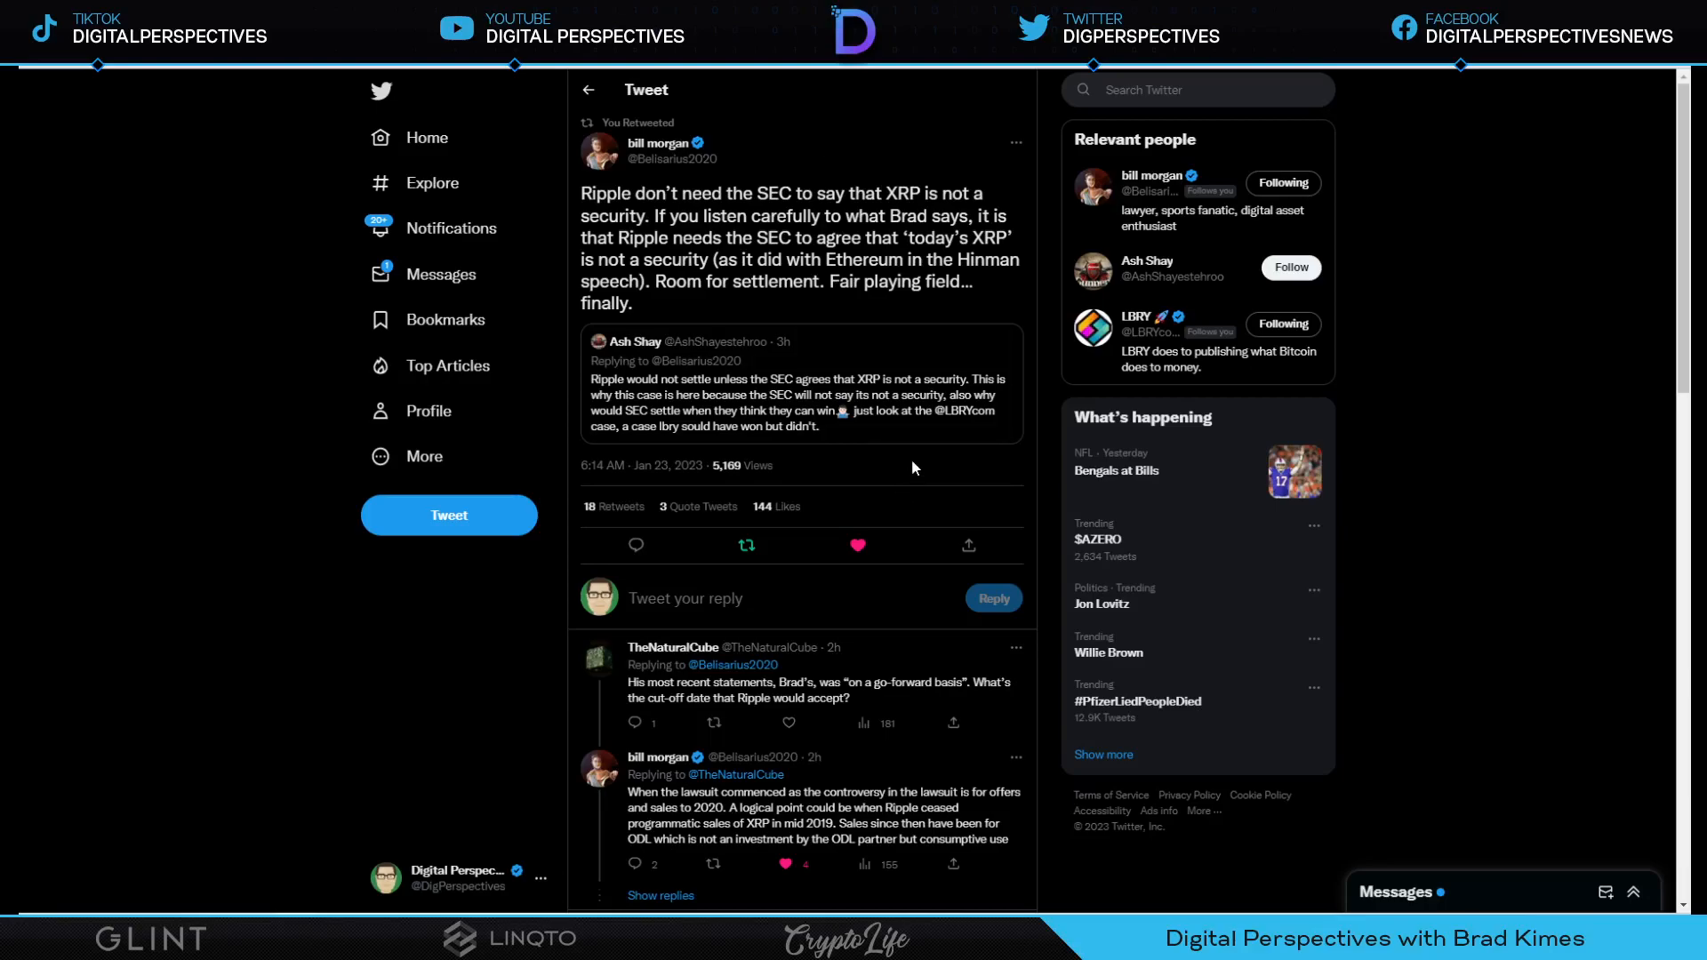
scroll(down, 3)
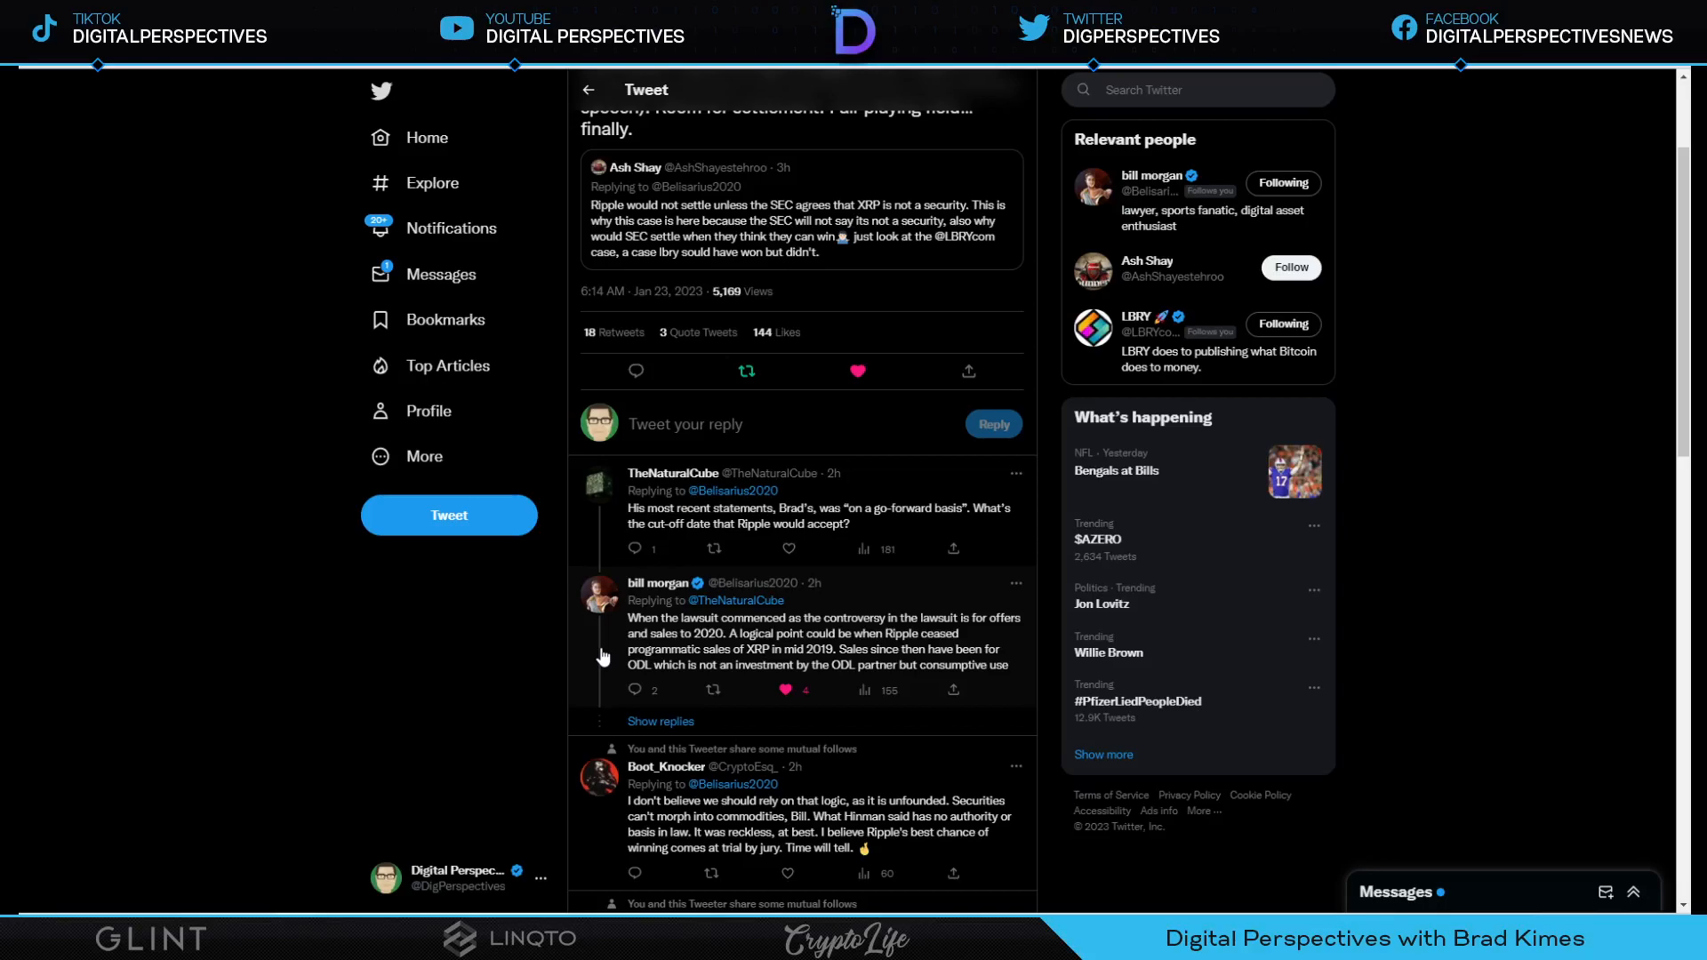
mouse_move(541, 658)
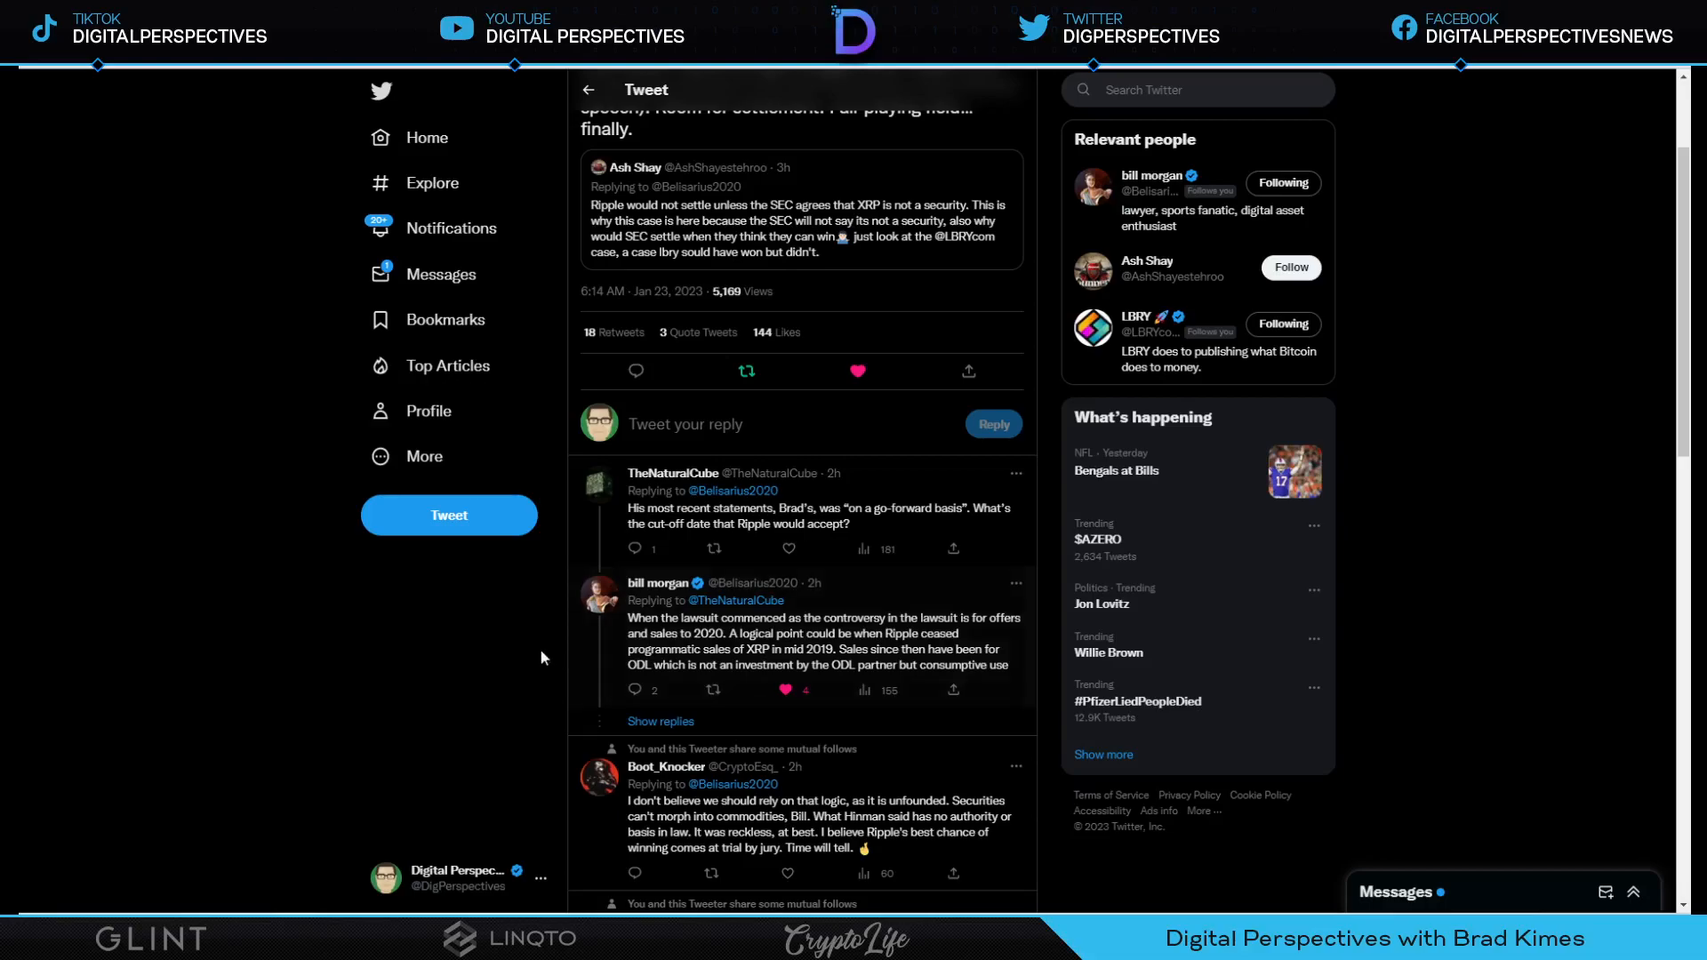